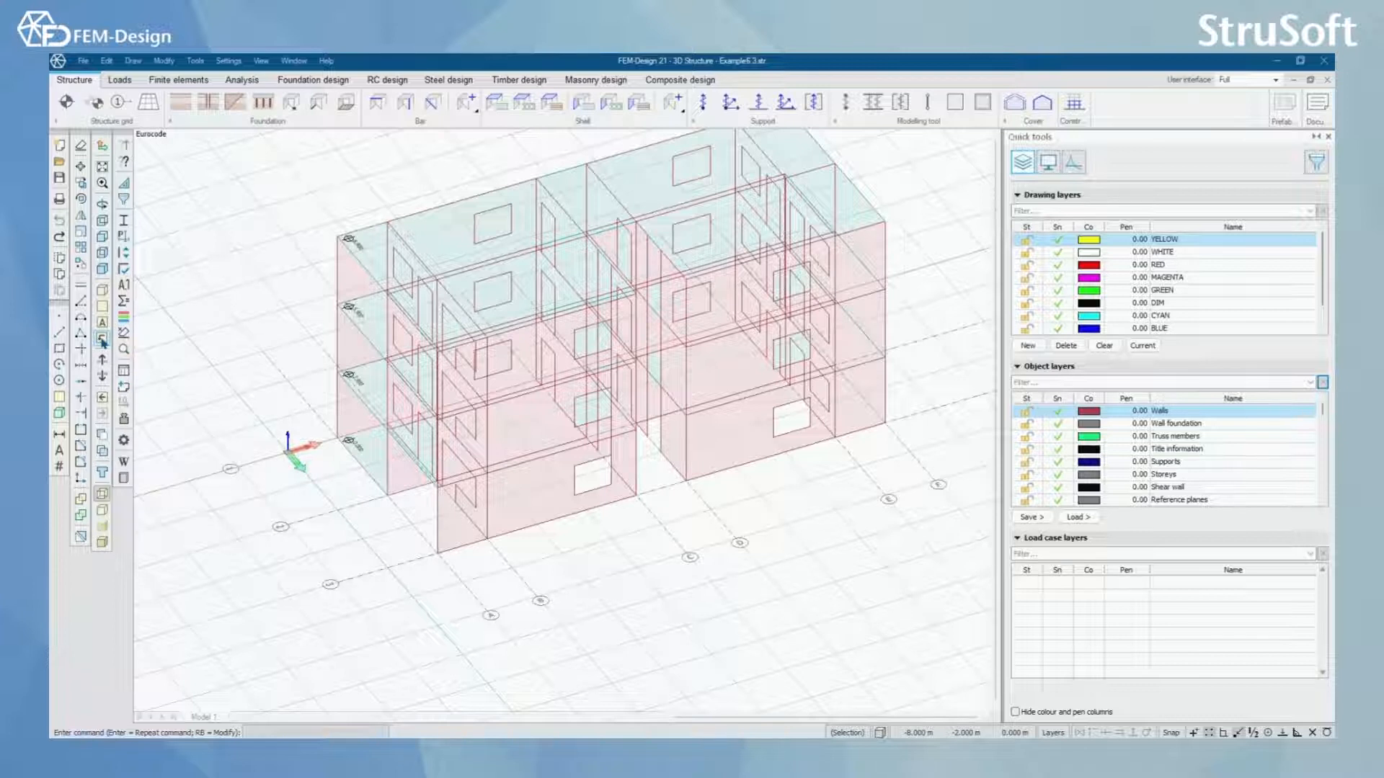
Show only Storey 3 (+8.900) and orbit around its walls.
{"action": "left_click", "coordinate": [101, 343]}
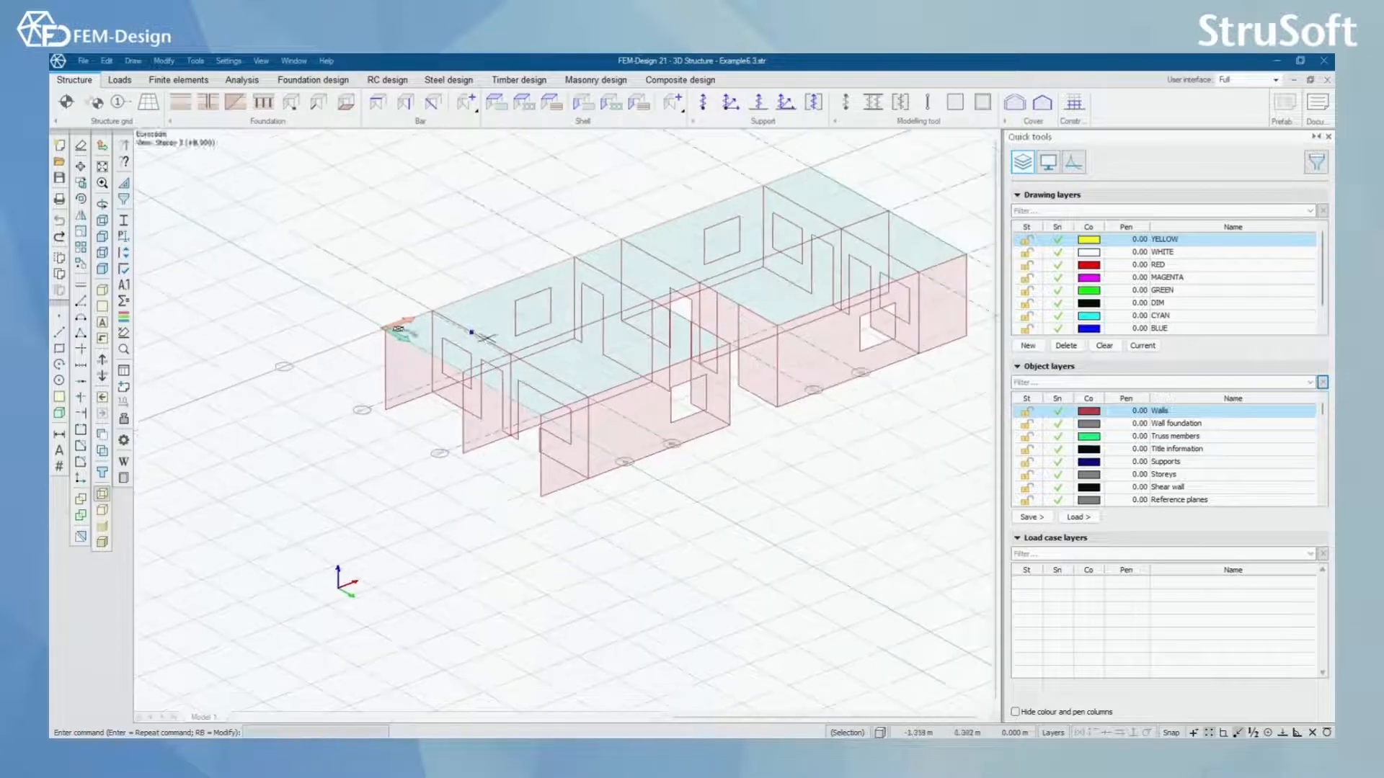
{"action": "left_click_drag", "start_coordinate": [473, 332], "coordinate": [567, 427]}
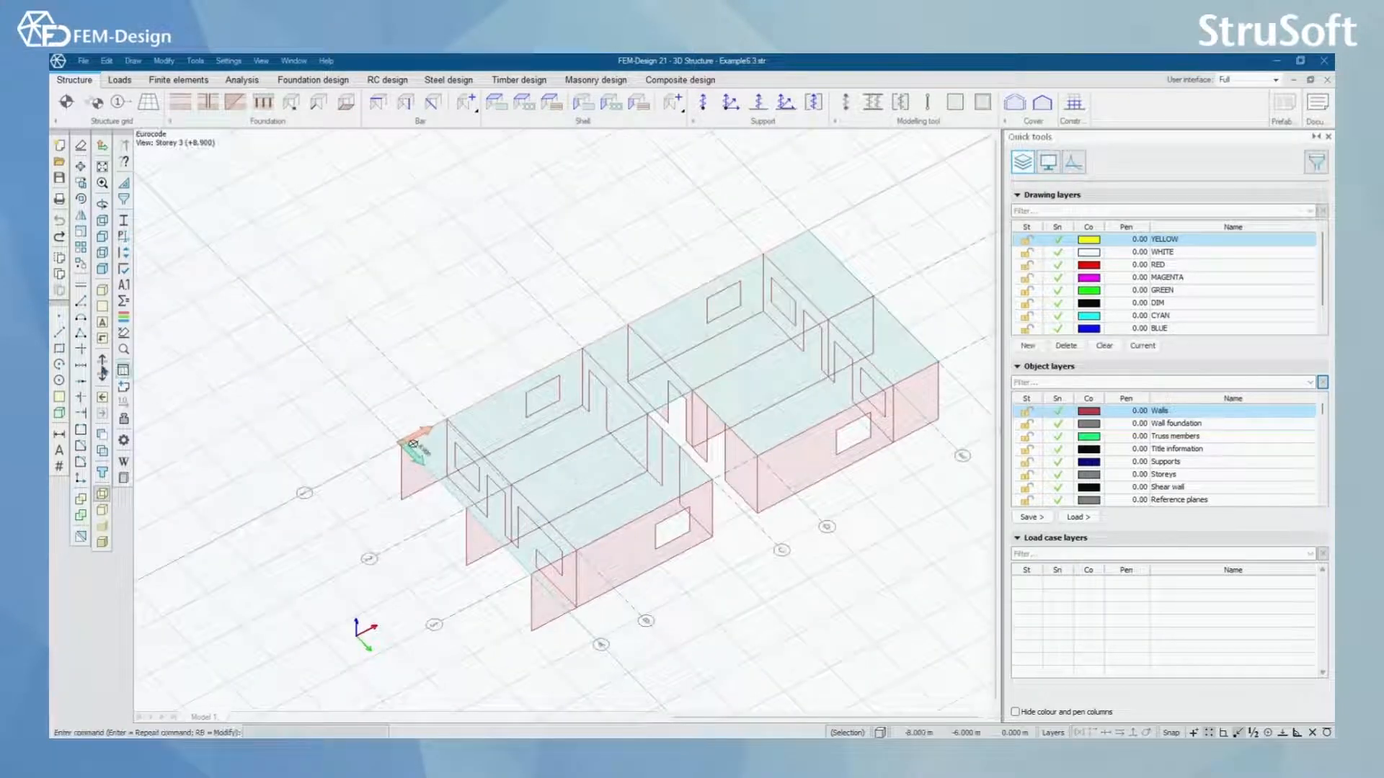
{"action": "mouse_move", "coordinate": [101, 360]}
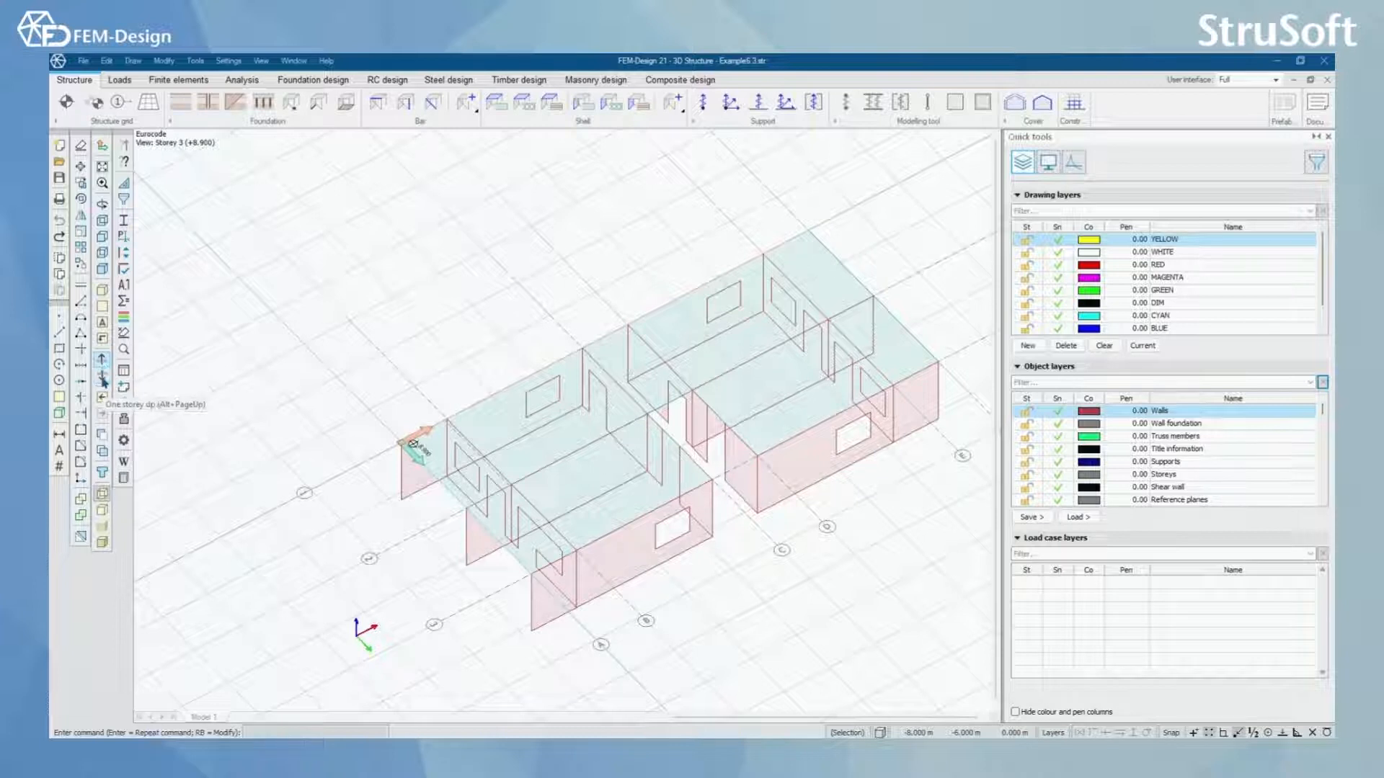
{"action": "mouse_move", "coordinate": [101, 388]}
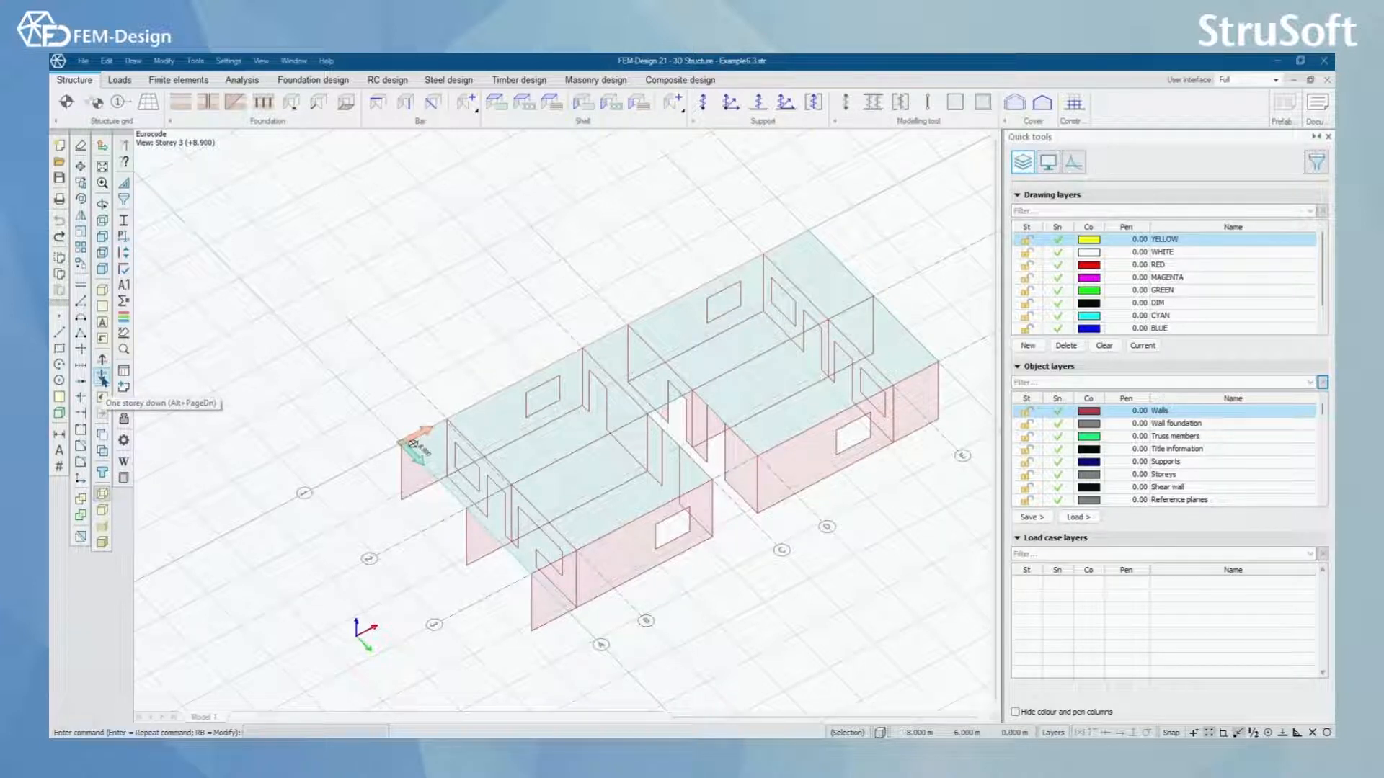
Step one storey down, then exit the storey view to show all storeys together.
{"action": "left_click", "coordinate": [102, 379]}
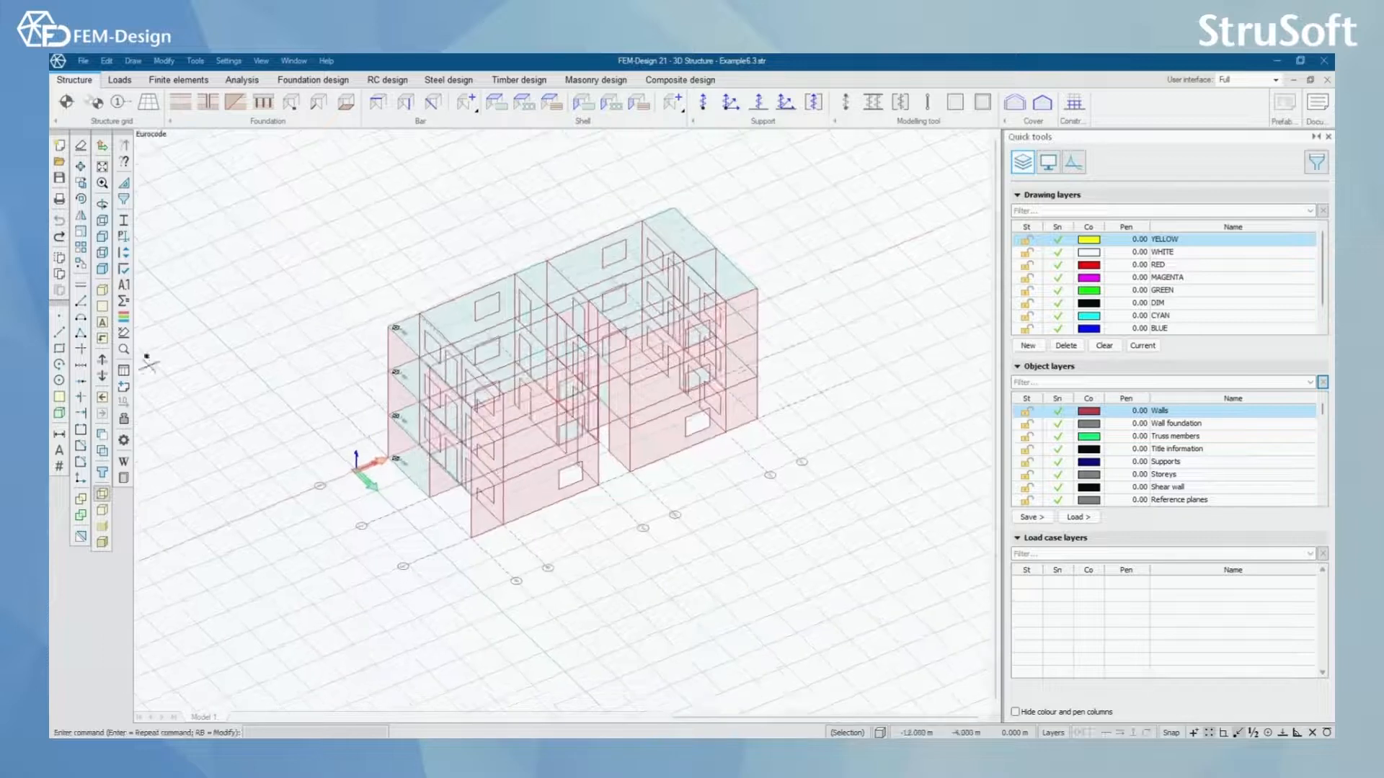
{"action": "left_click", "coordinate": [124, 332]}
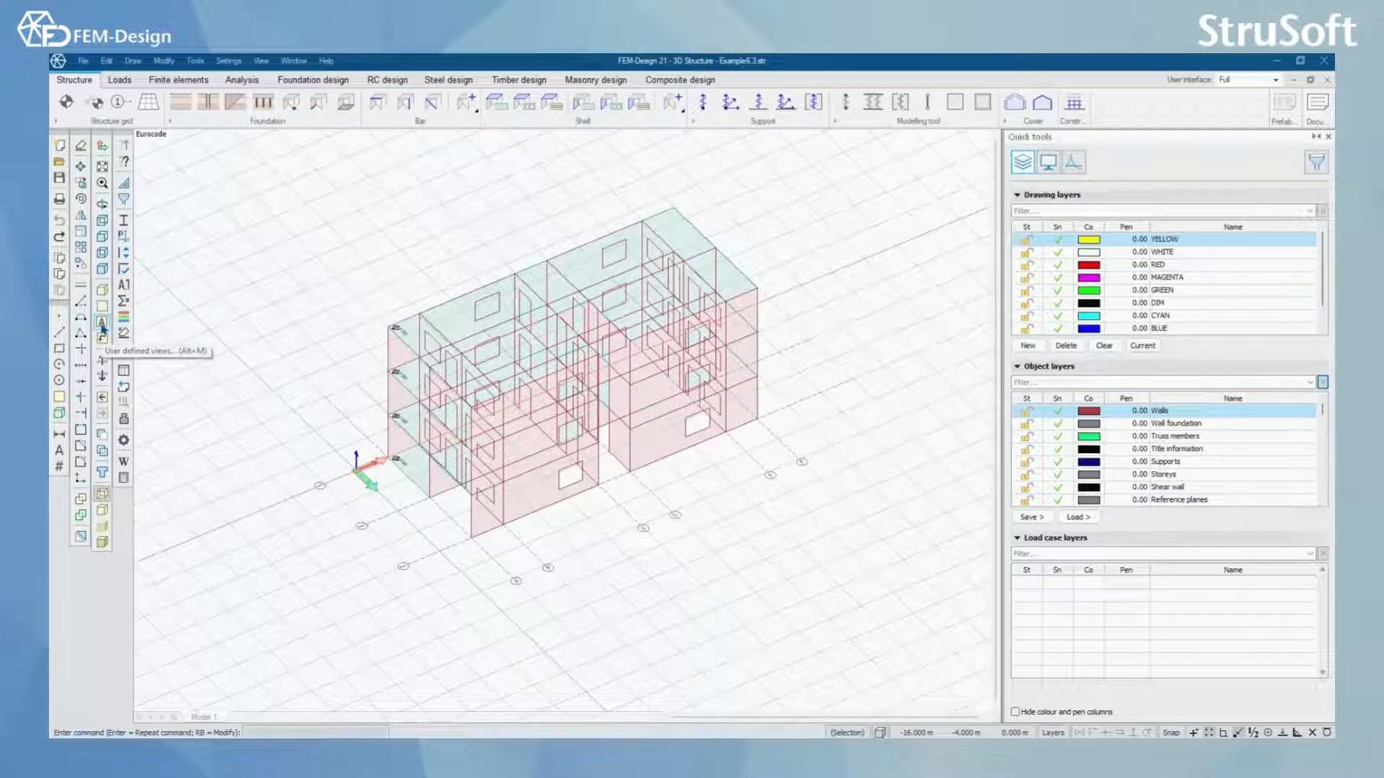
Create a 2D view on the object plane of the wall along axes 1 to 3.
{"action": "left_click", "coordinate": [100, 322]}
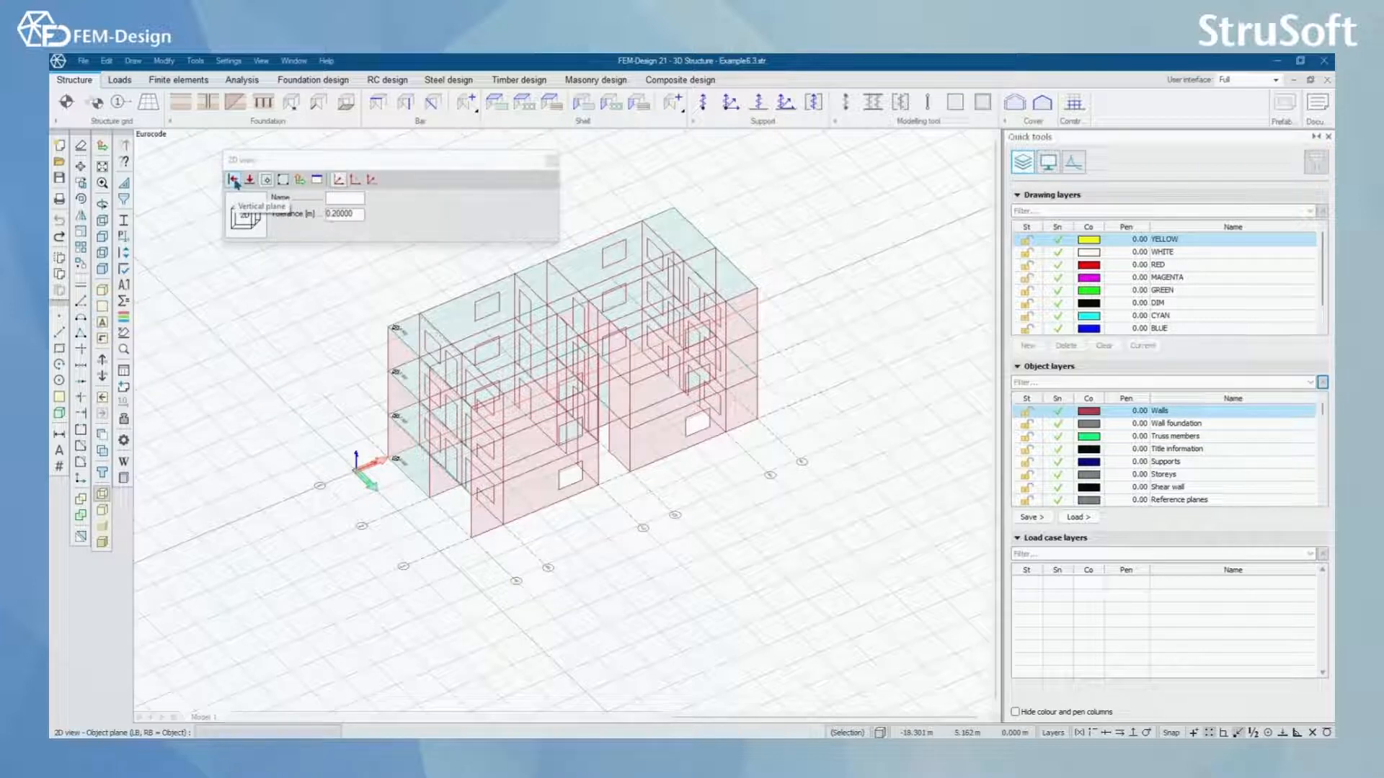
{"action": "left_click", "coordinate": [265, 180]}
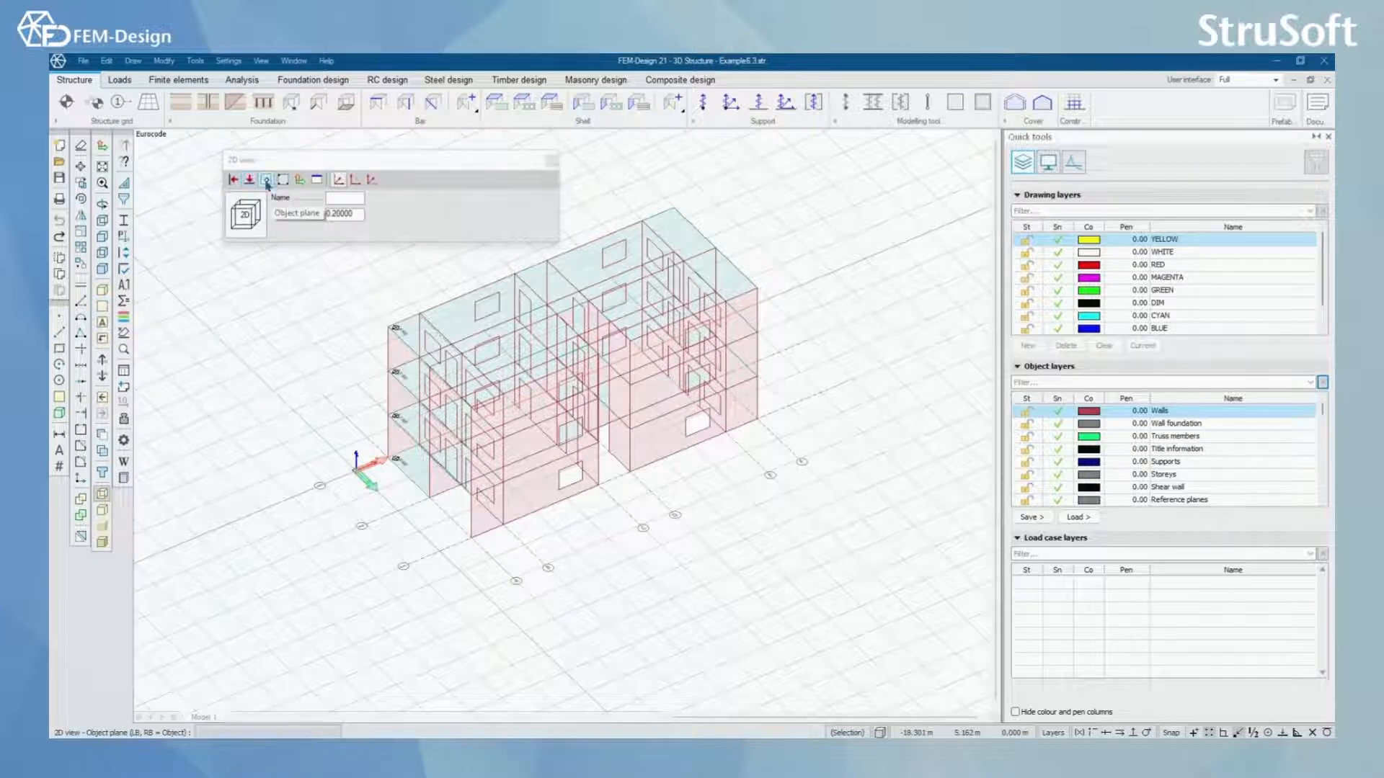
{"action": "left_click", "coordinate": [267, 179]}
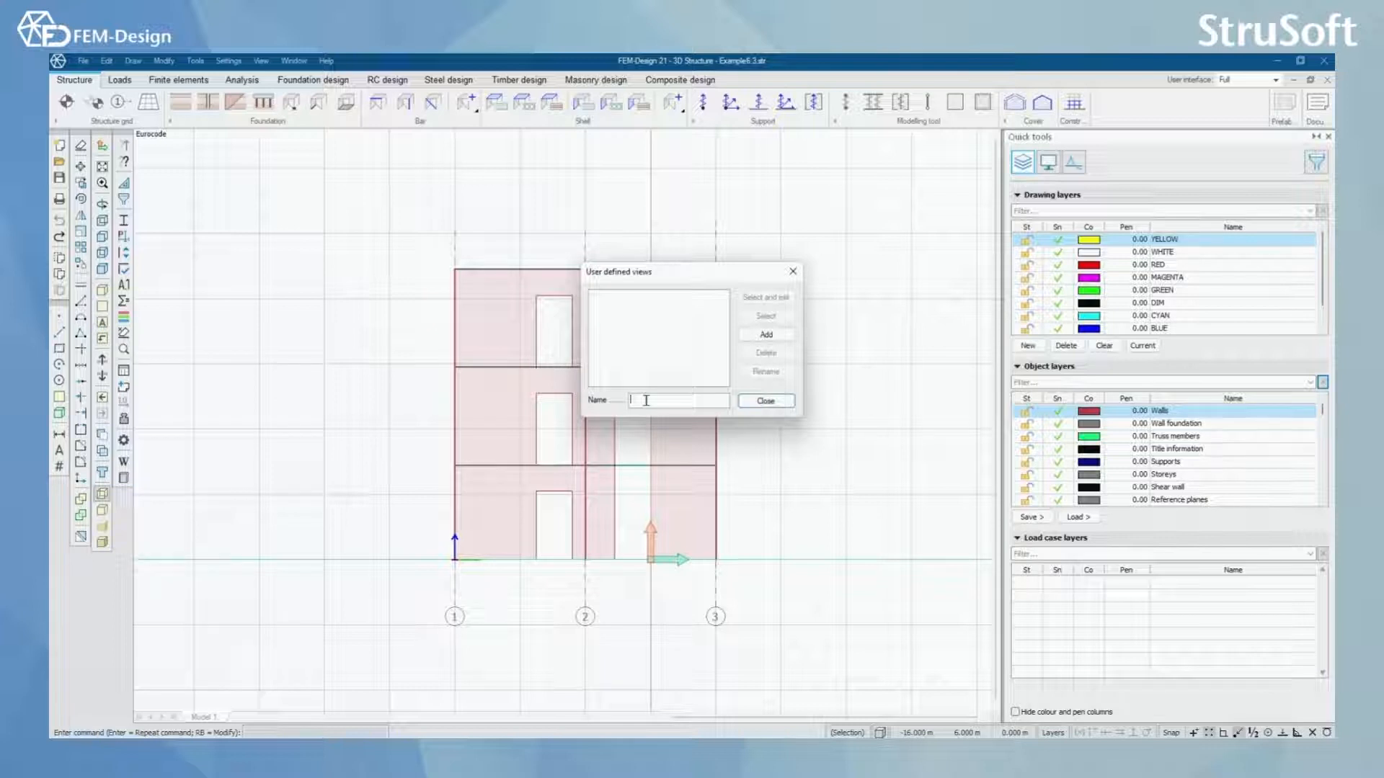
Save the wall elevation as a user-defined view named Example.
{"action": "type", "text": "H"}
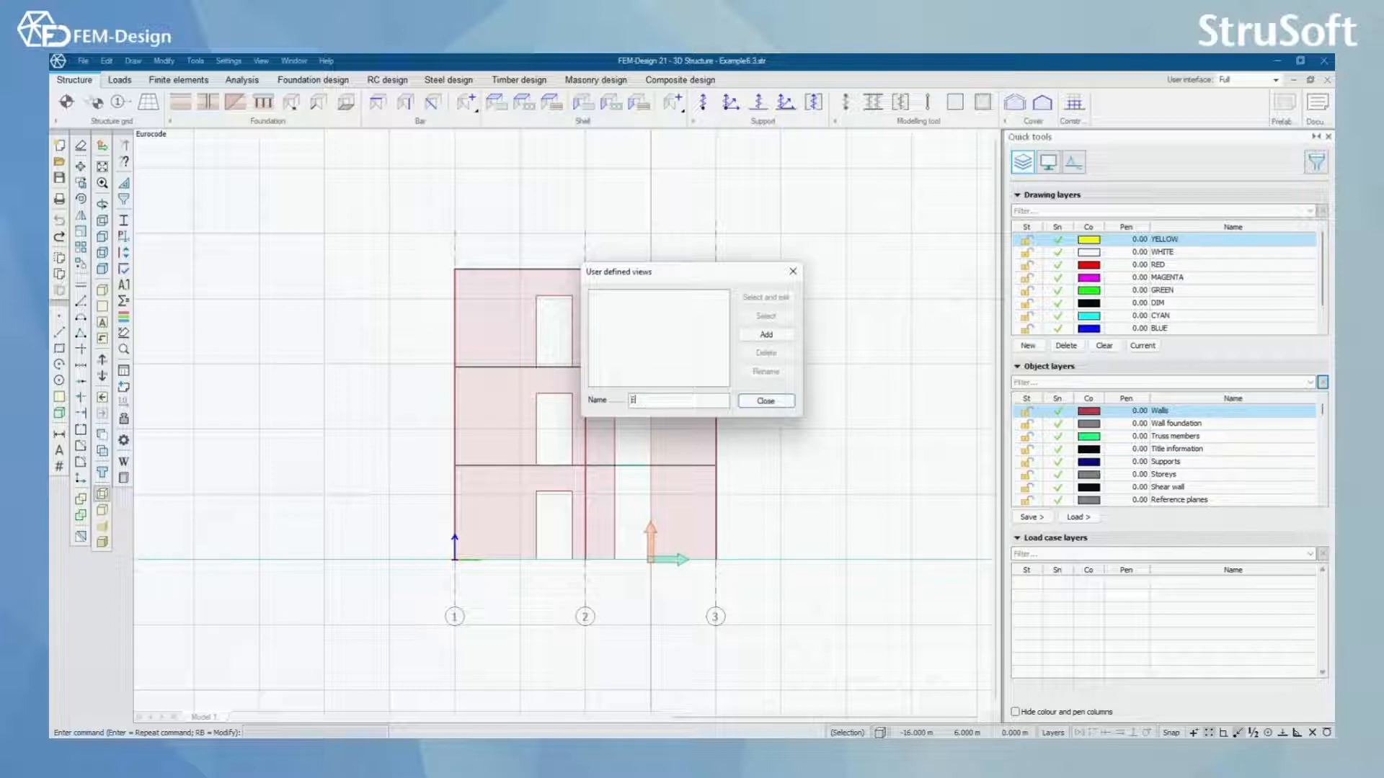
{"action": "type", "text": "Example"}
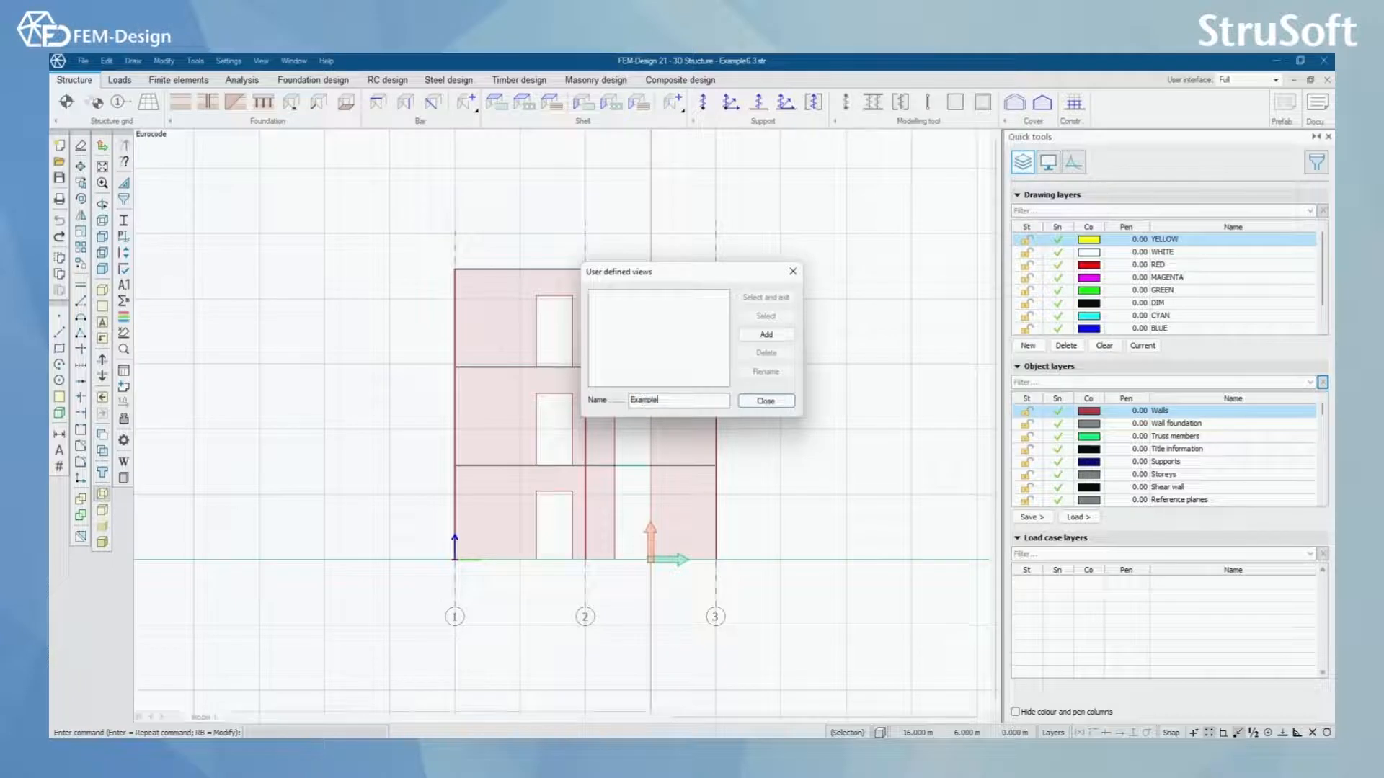
{"action": "left_click", "coordinate": [764, 335]}
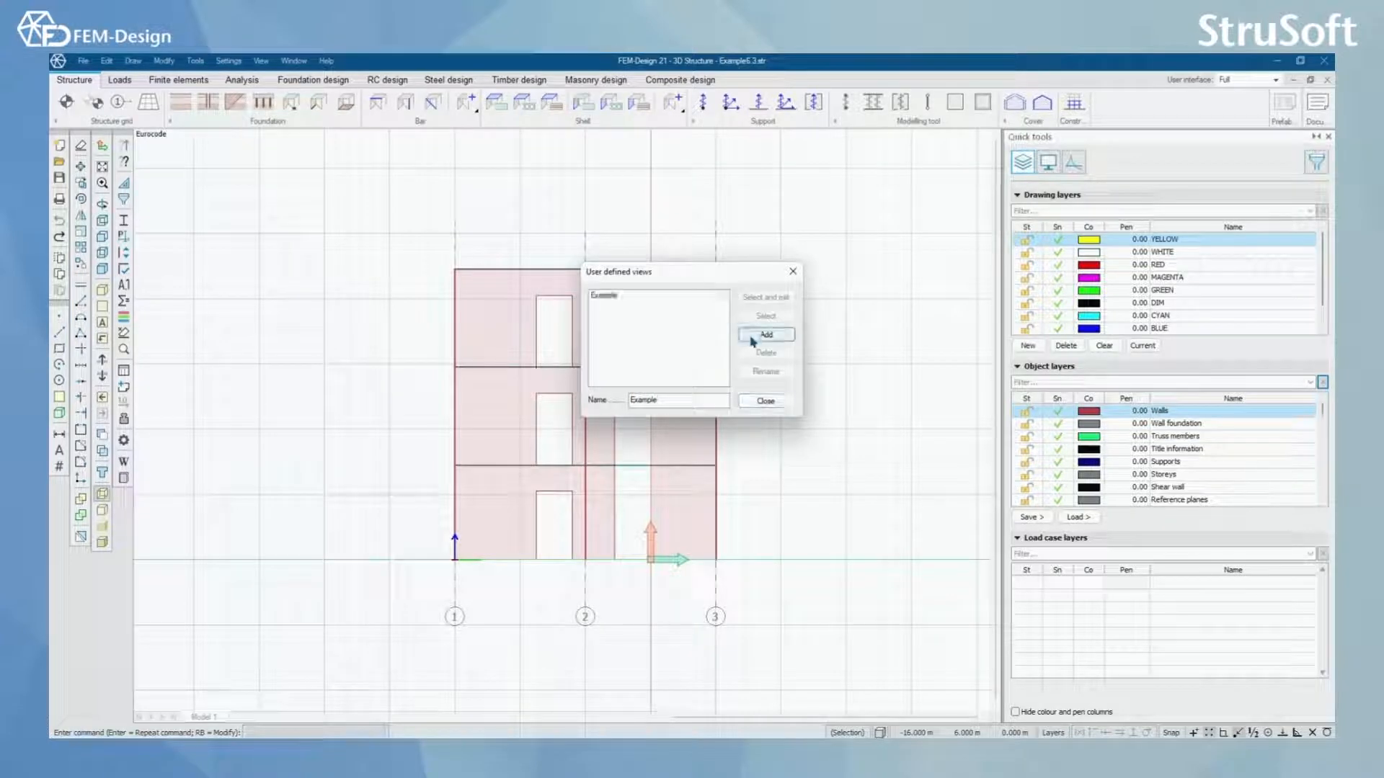
{"action": "left_click", "coordinate": [764, 401]}
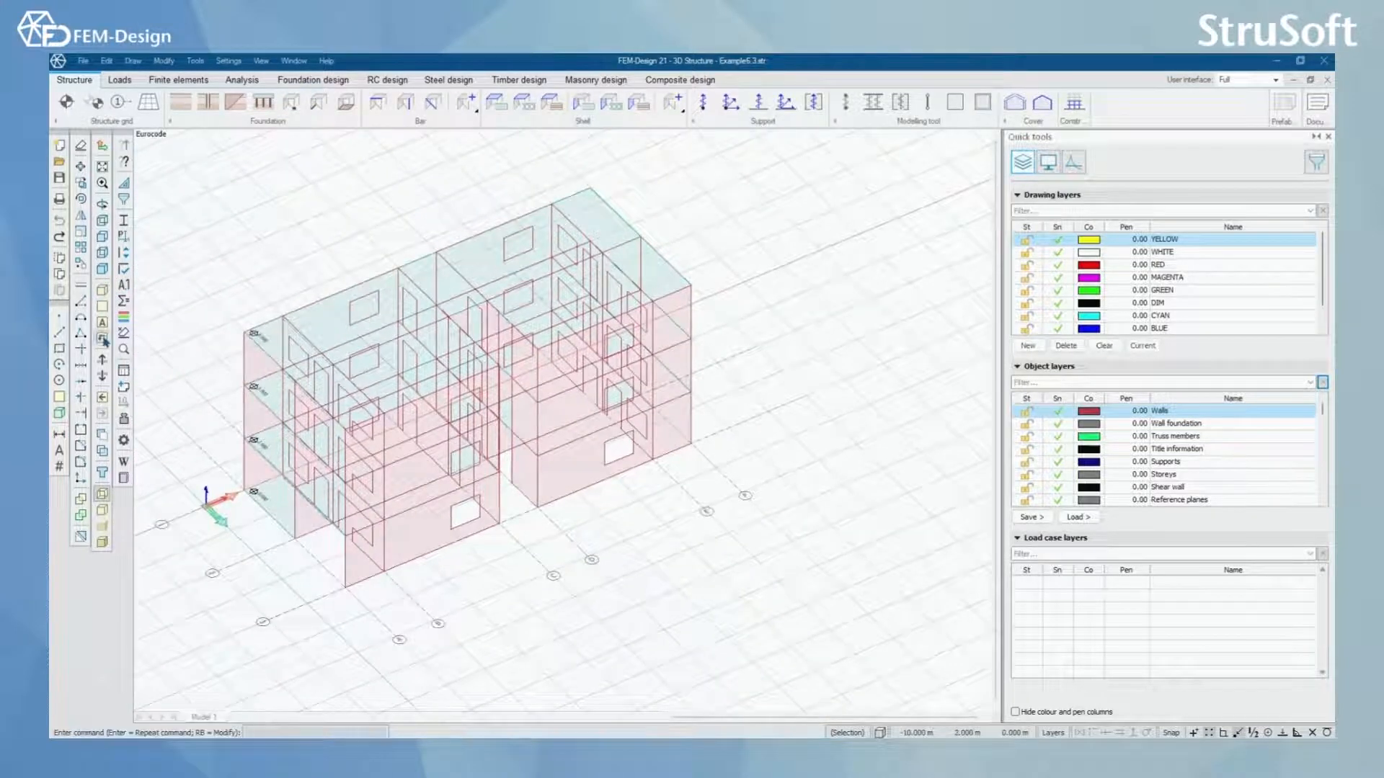
Reopen the saved Example view from the storey/axis/user view list.
{"action": "left_click", "coordinate": [102, 338]}
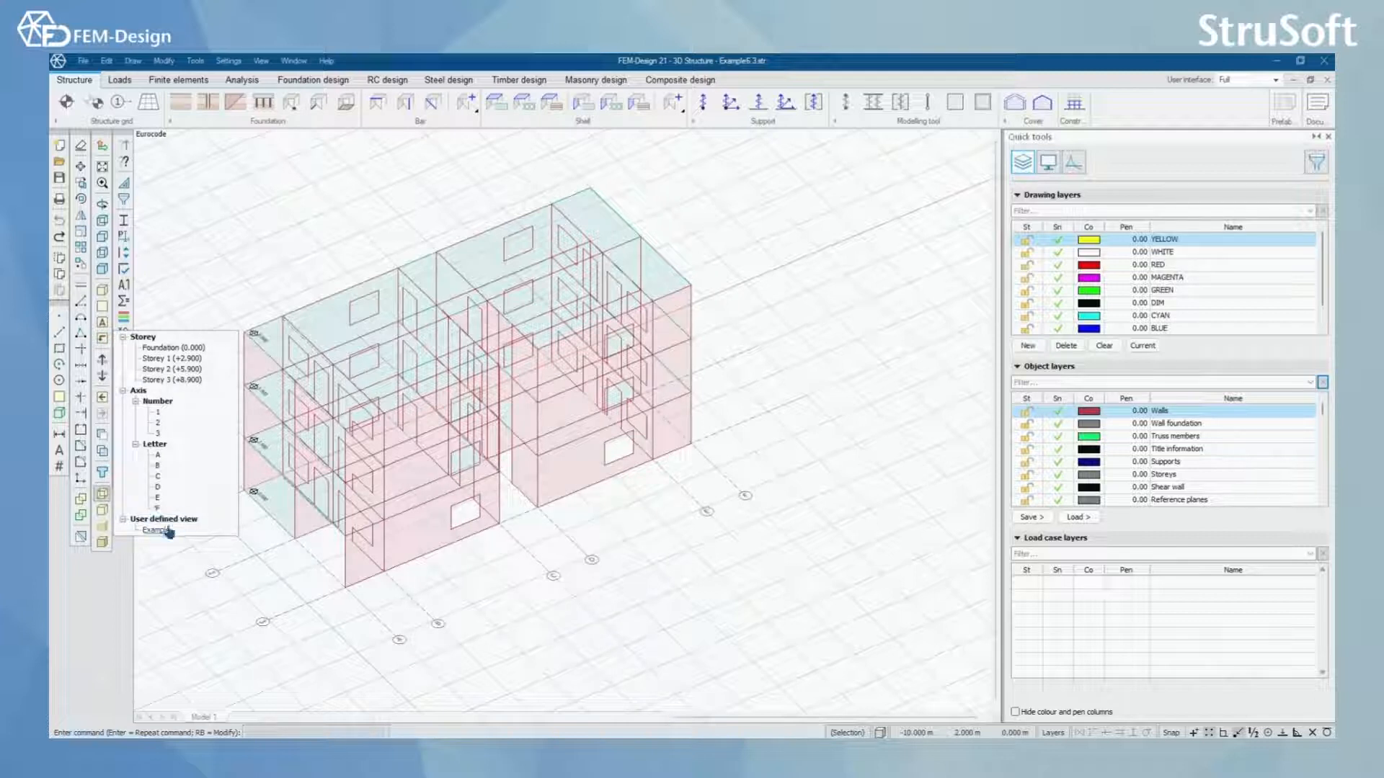
{"action": "left_click", "coordinate": [159, 531]}
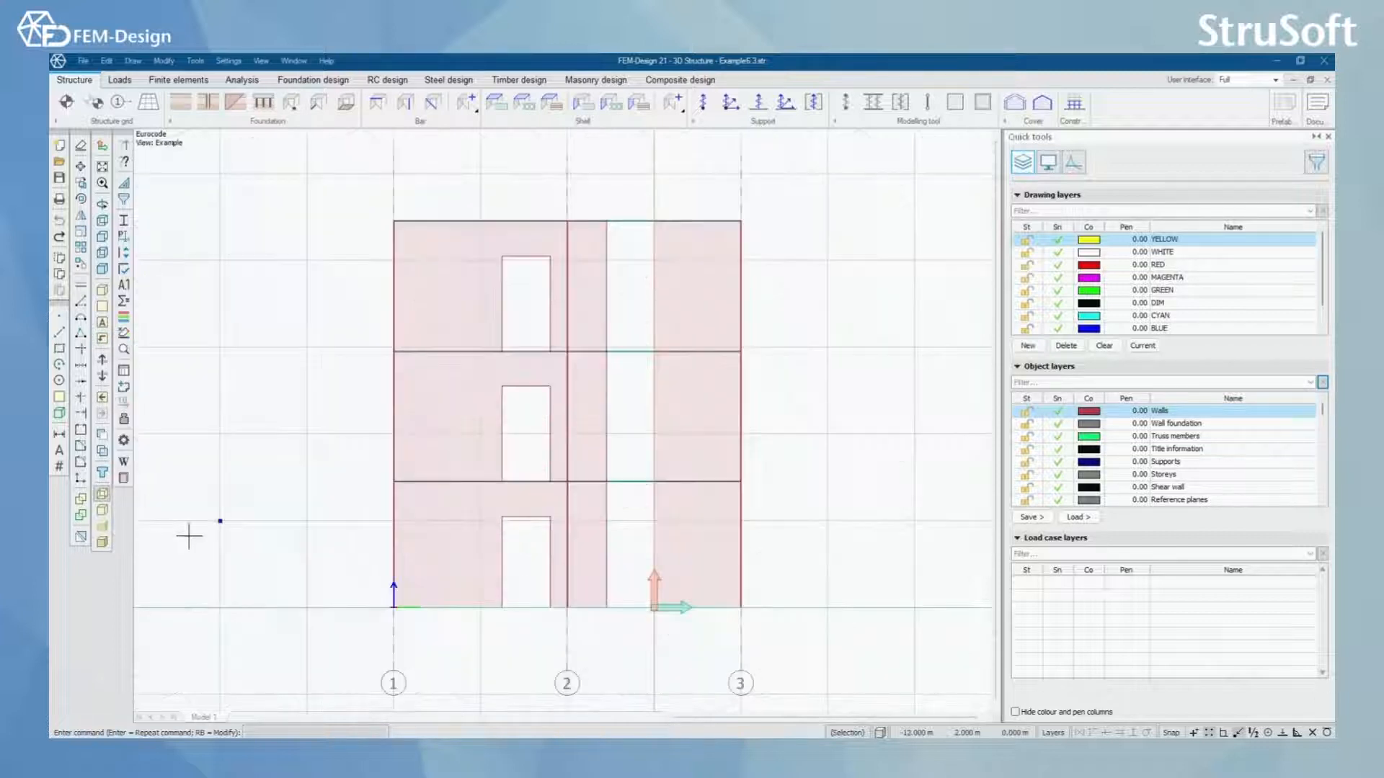